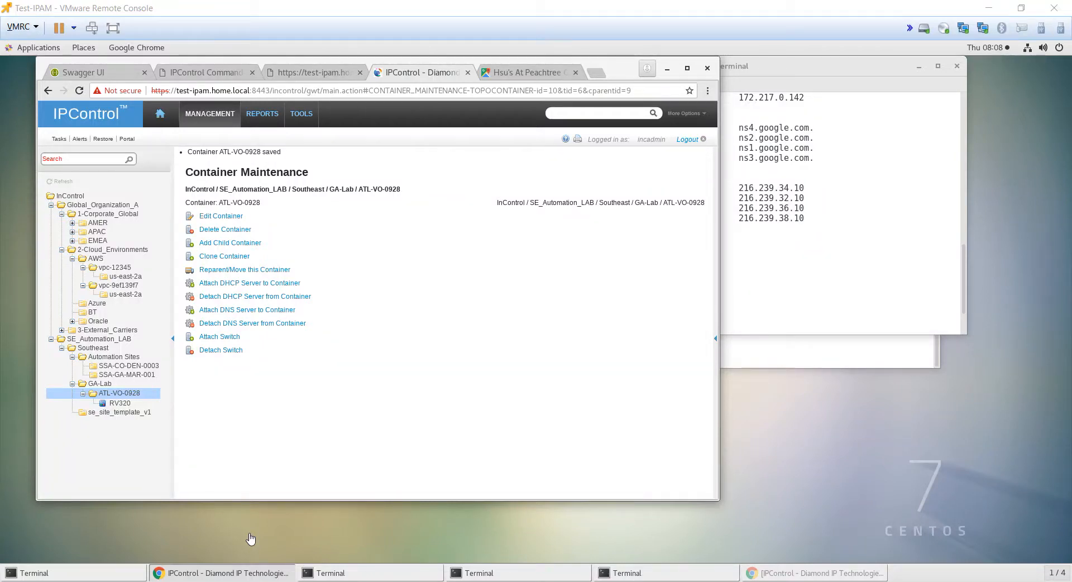
mouse_move(112, 411)
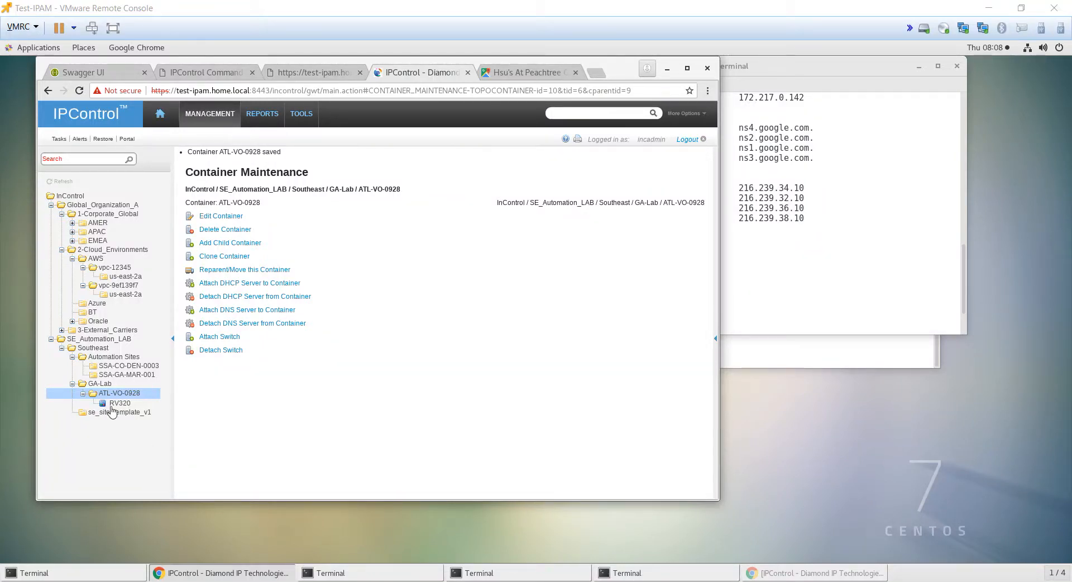
mouse_move(890, 109)
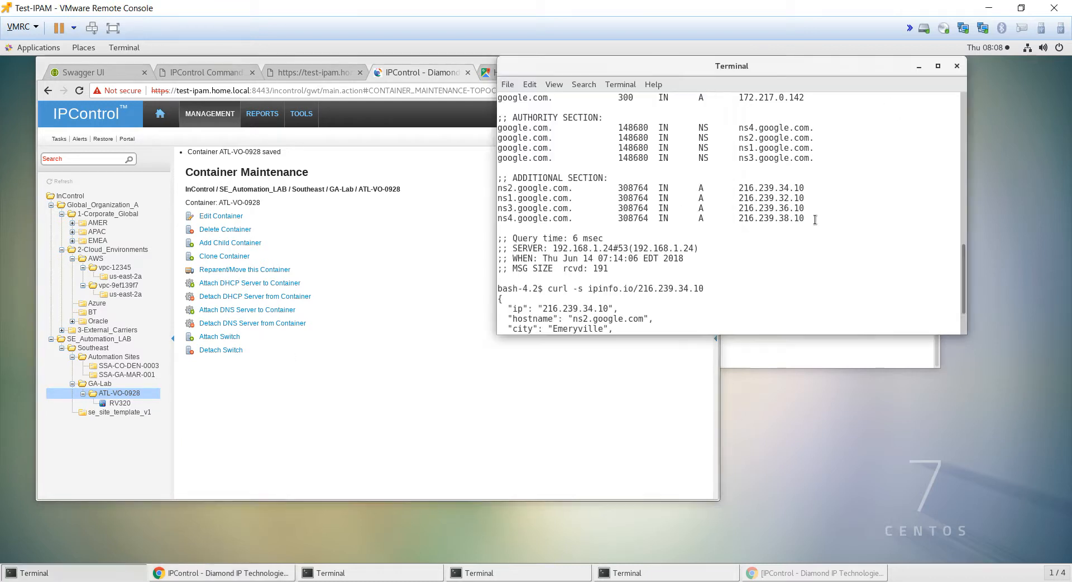
mouse_move(804, 218)
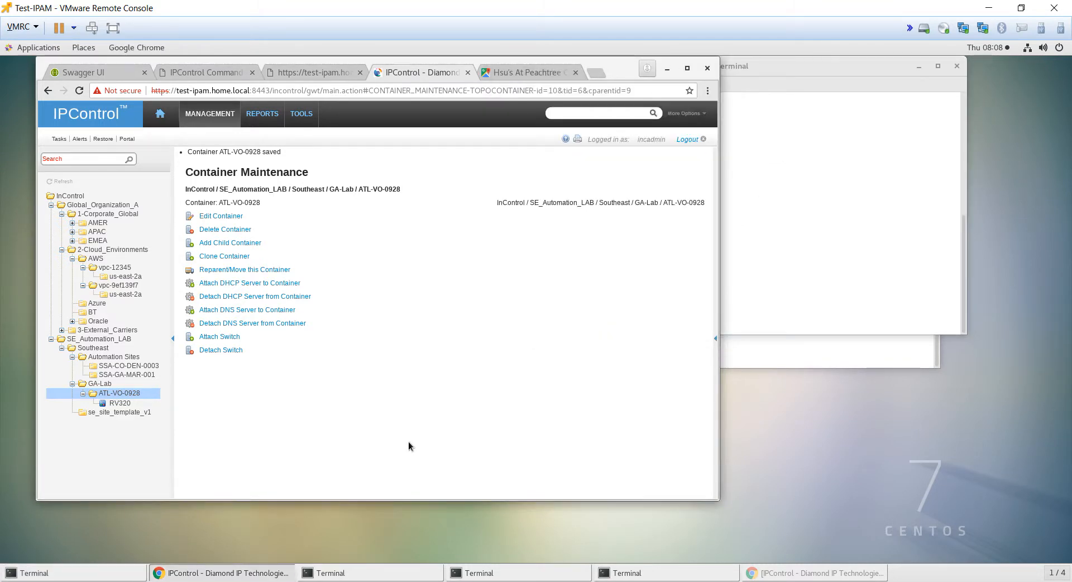
Step: Reach the Management Container View and show the current container's details
left_click(35, 572)
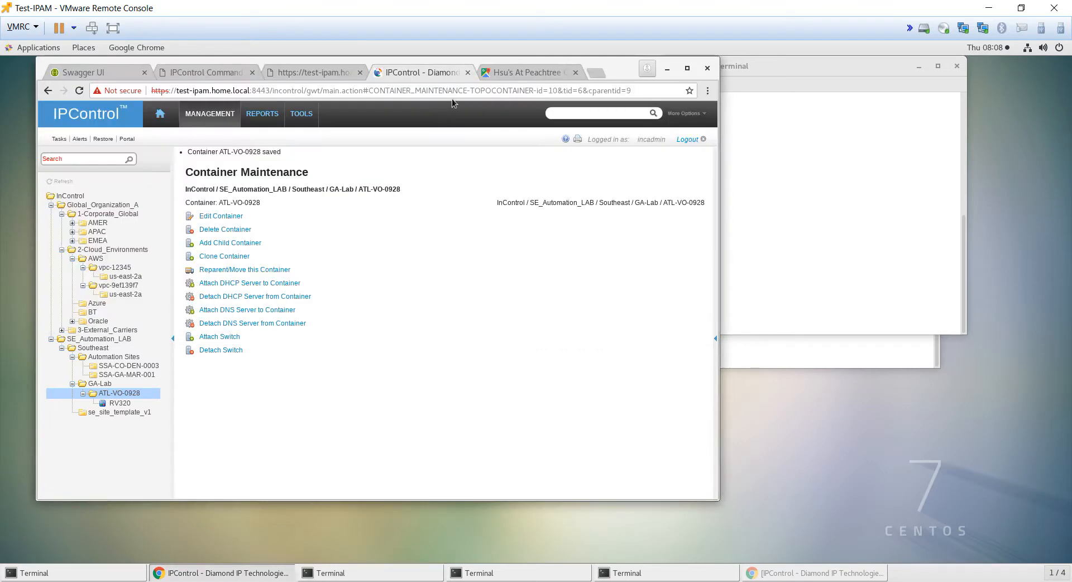
mouse_move(191, 199)
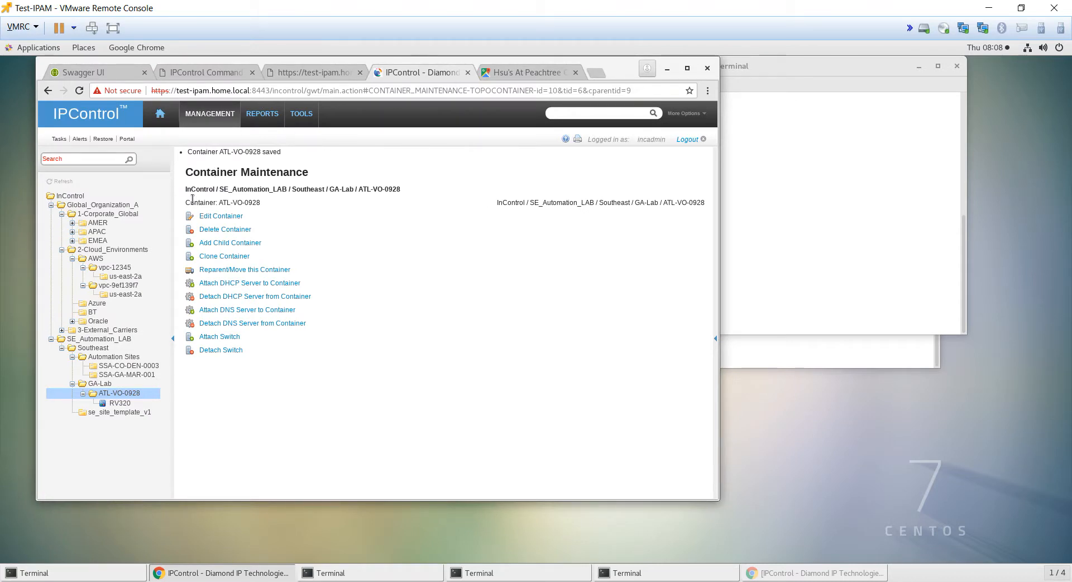
mouse_move(129, 401)
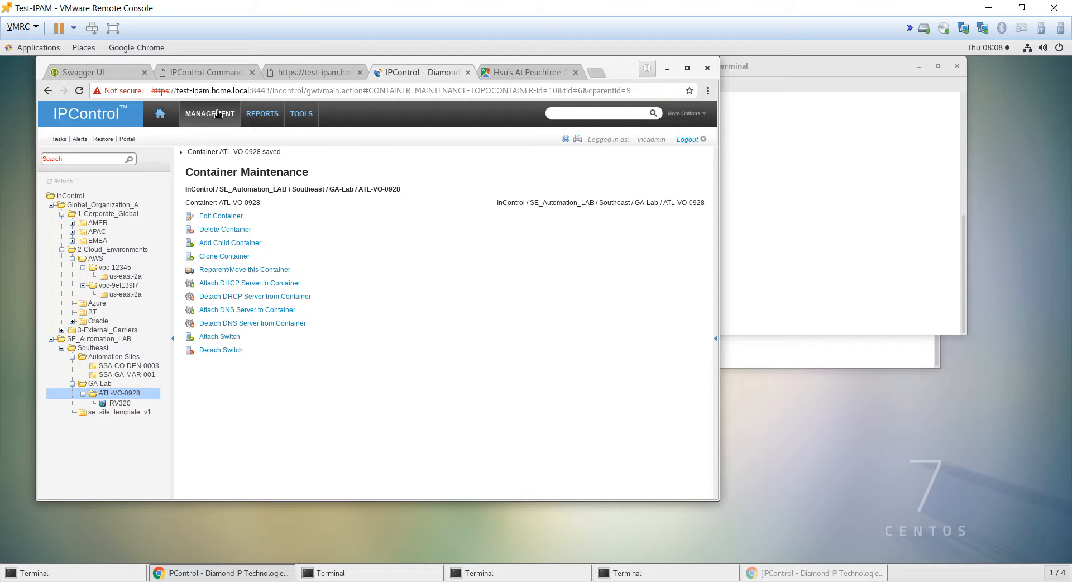
left_click(210, 114)
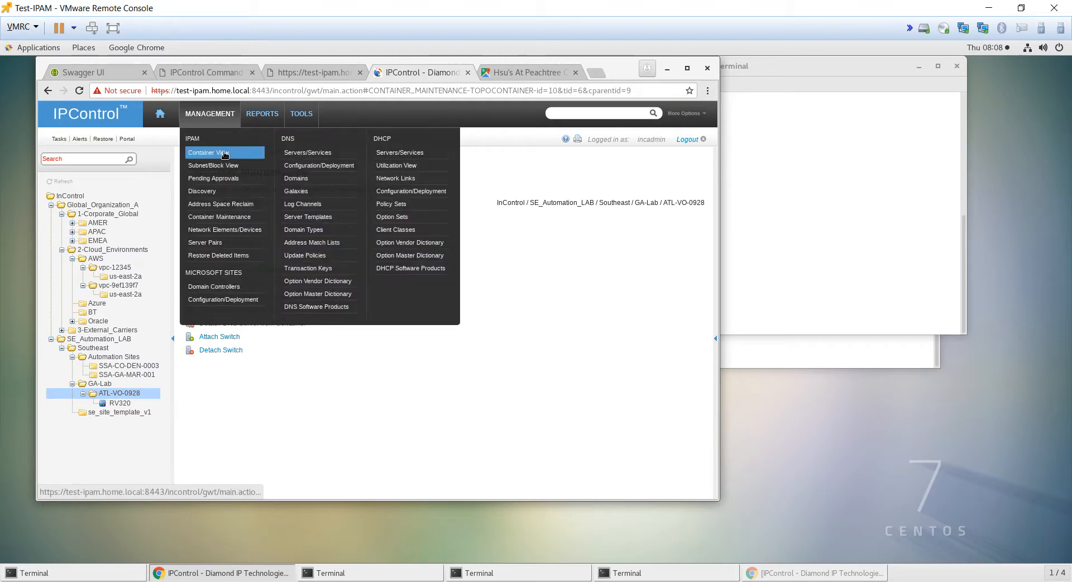
left_click(208, 152)
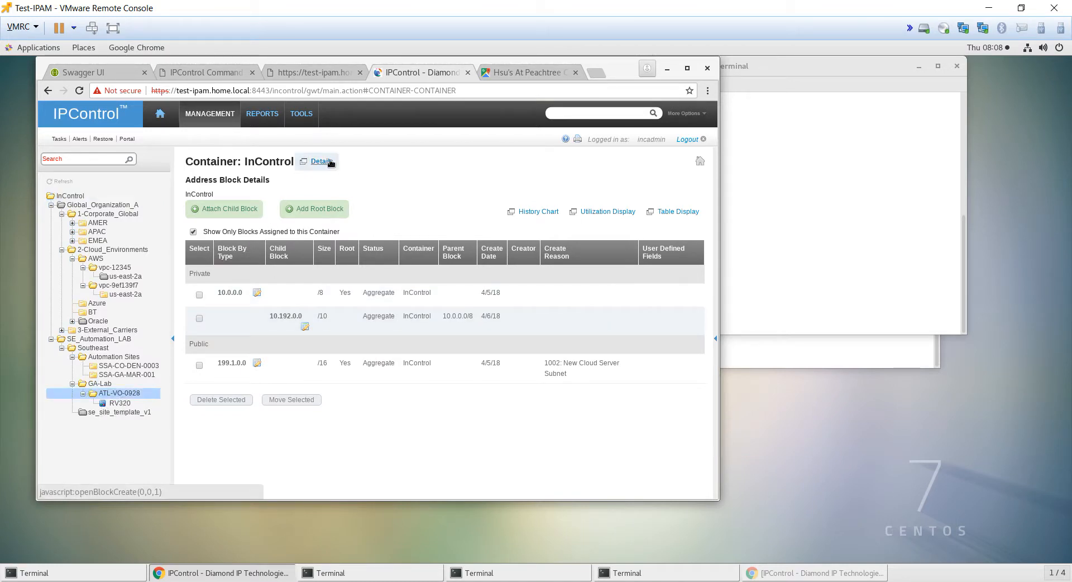
left_click(322, 160)
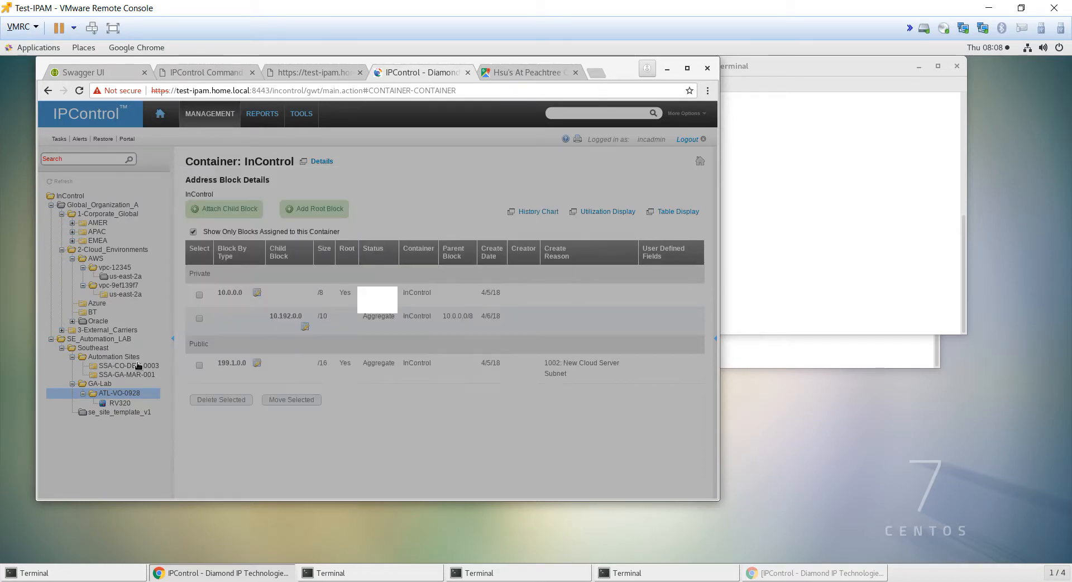
Step: Select ATL-VO-0928 in the tree and view its address, city, state and point-of-contact fields
left_click(120, 402)
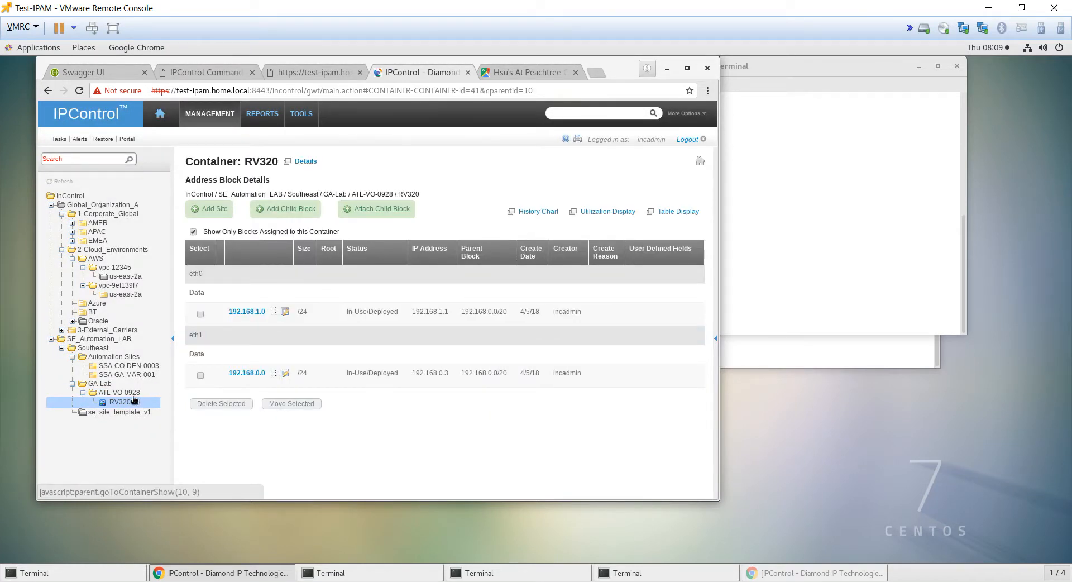
left_click(118, 392)
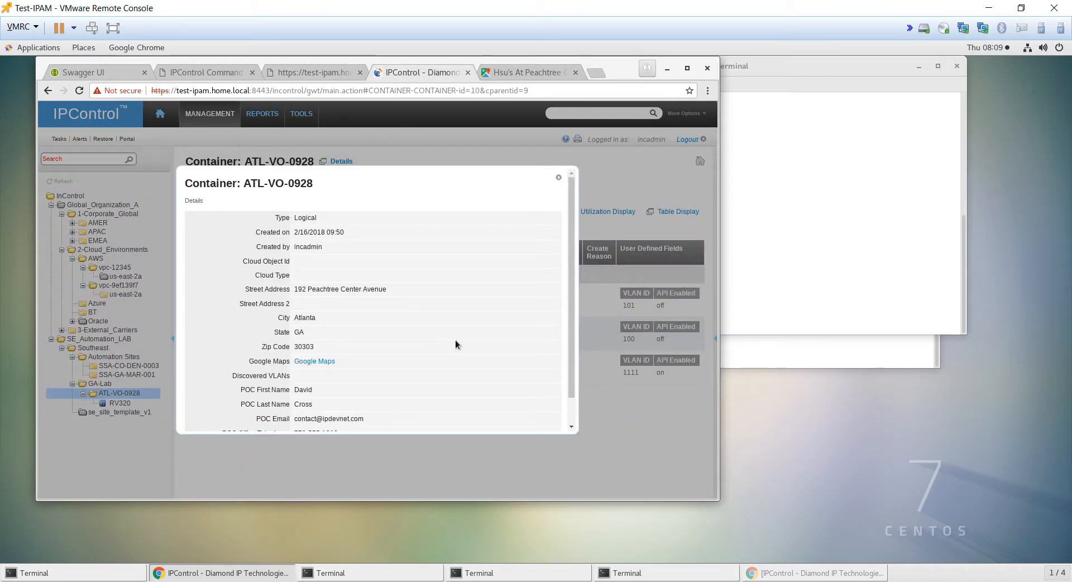
scroll("down", 3)
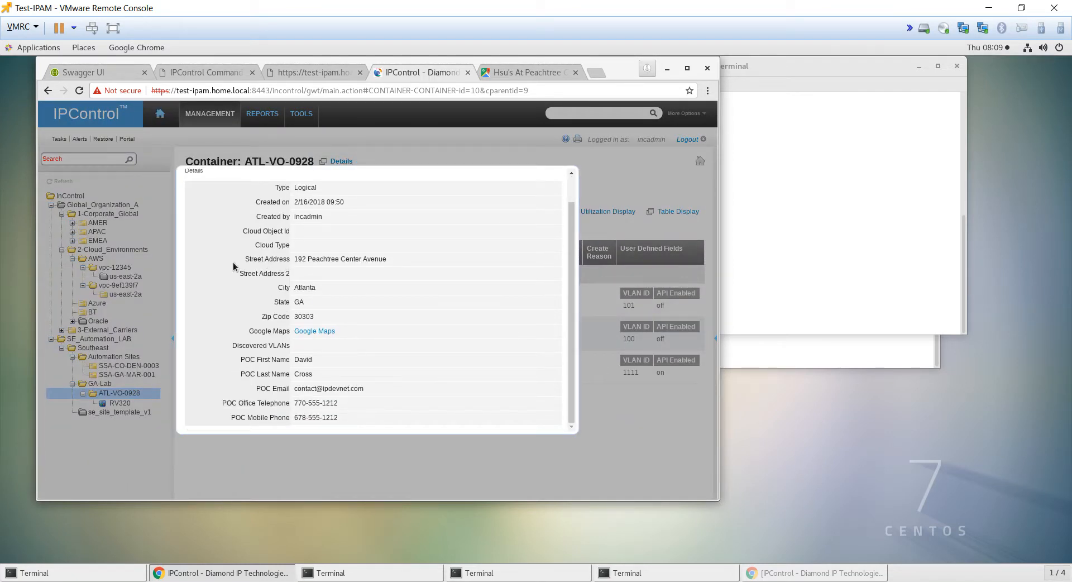
mouse_move(317, 297)
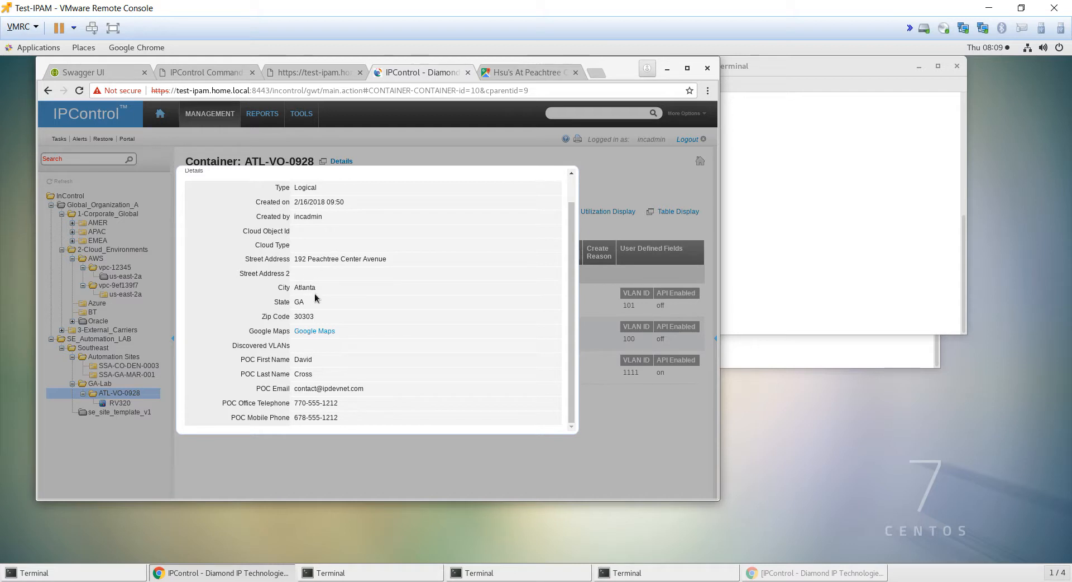
mouse_move(316, 382)
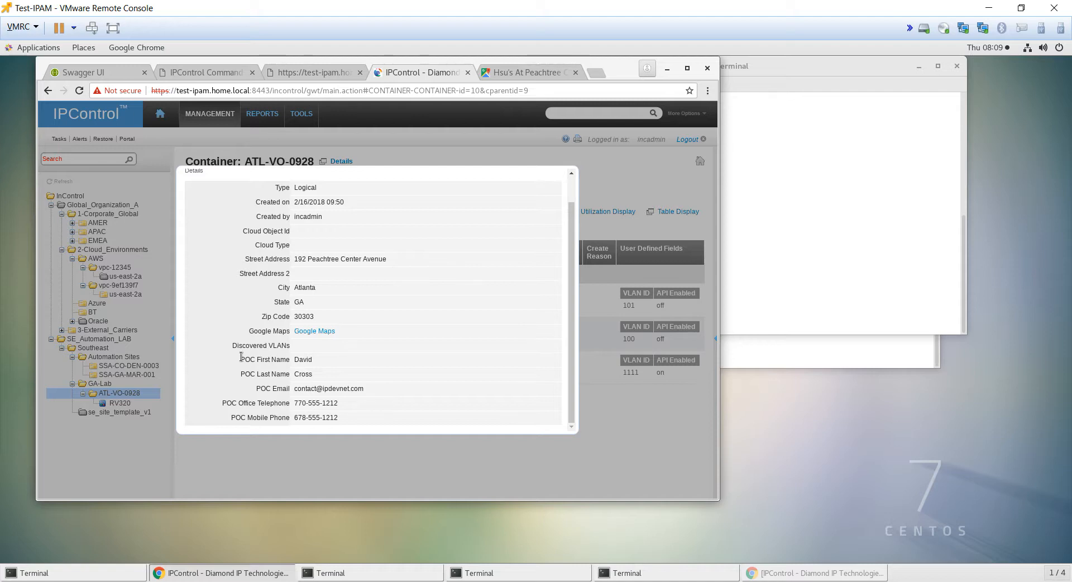
Step: Enter the ATL-VO-0928 container path as the containerName parameter of getContainerByName
left_click(84, 71)
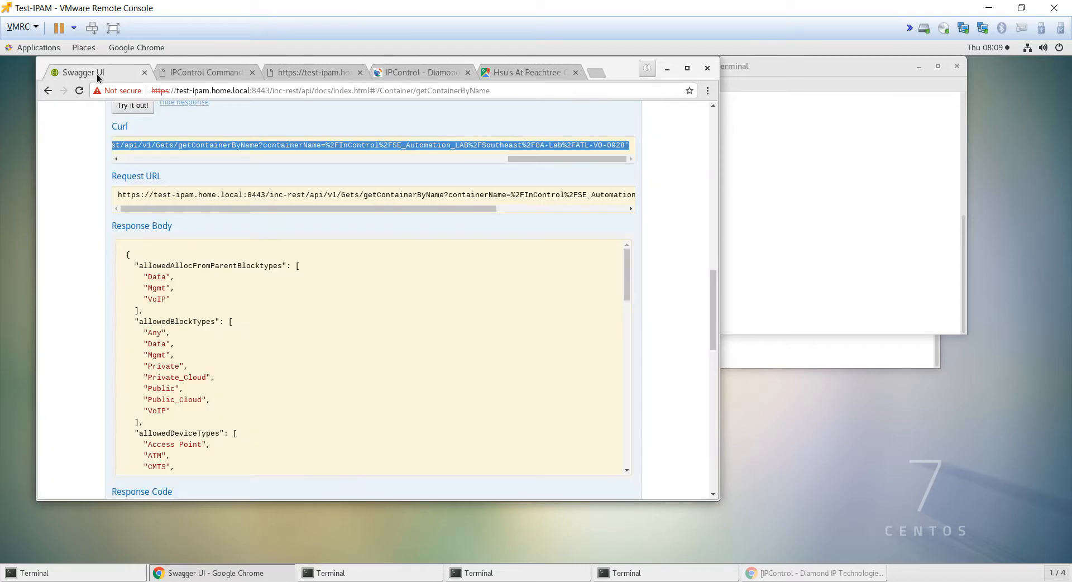
mouse_move(620, 225)
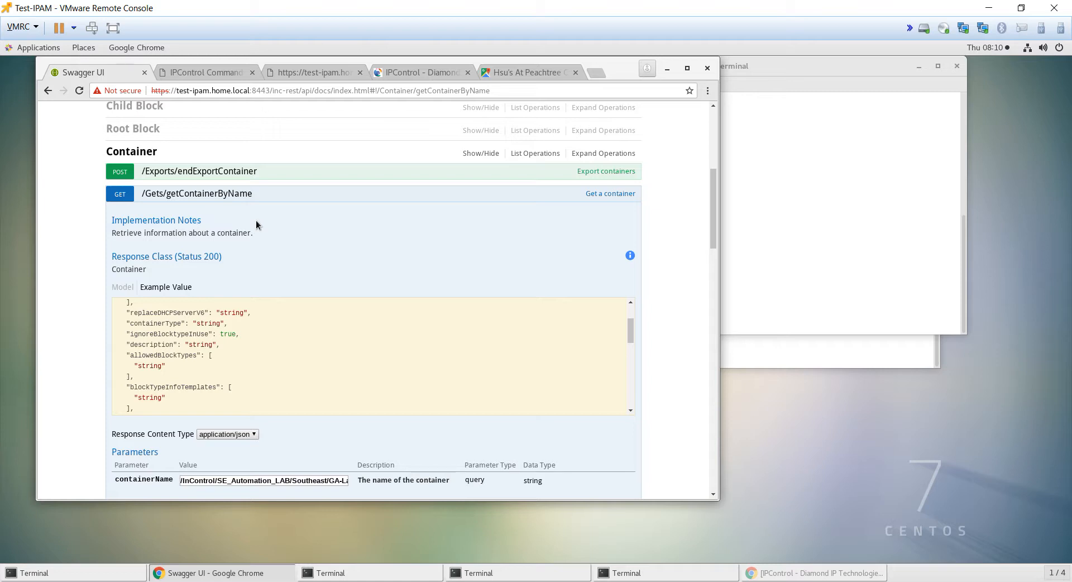
mouse_move(531, 347)
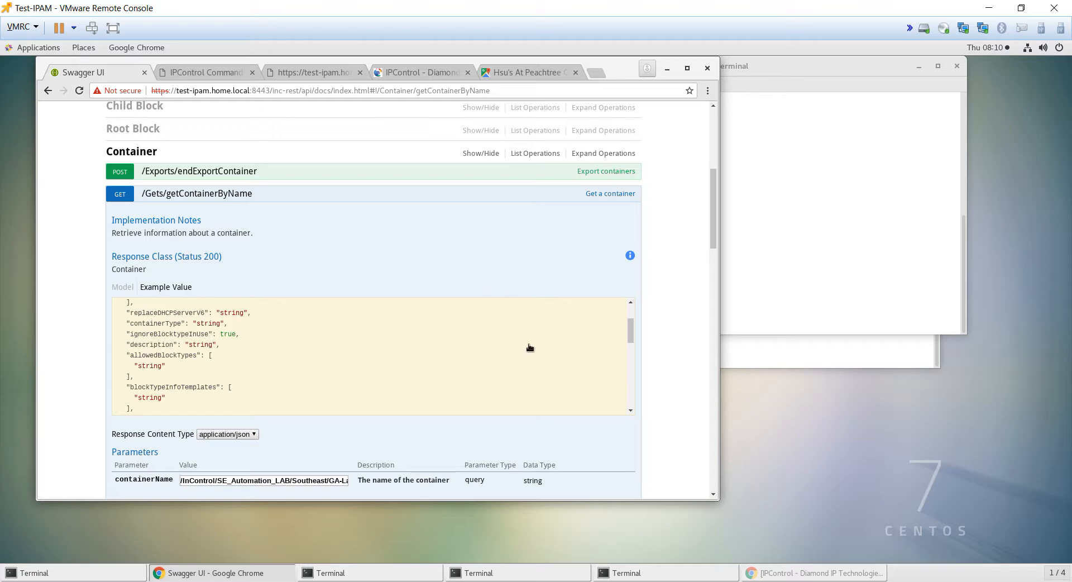
scroll("down", 3)
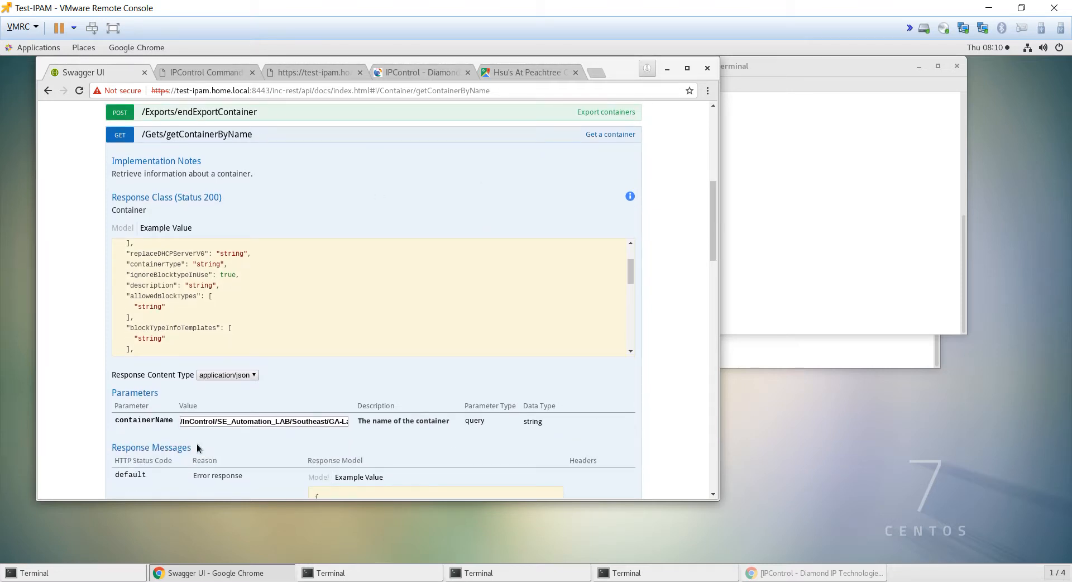
left_click(264, 421)
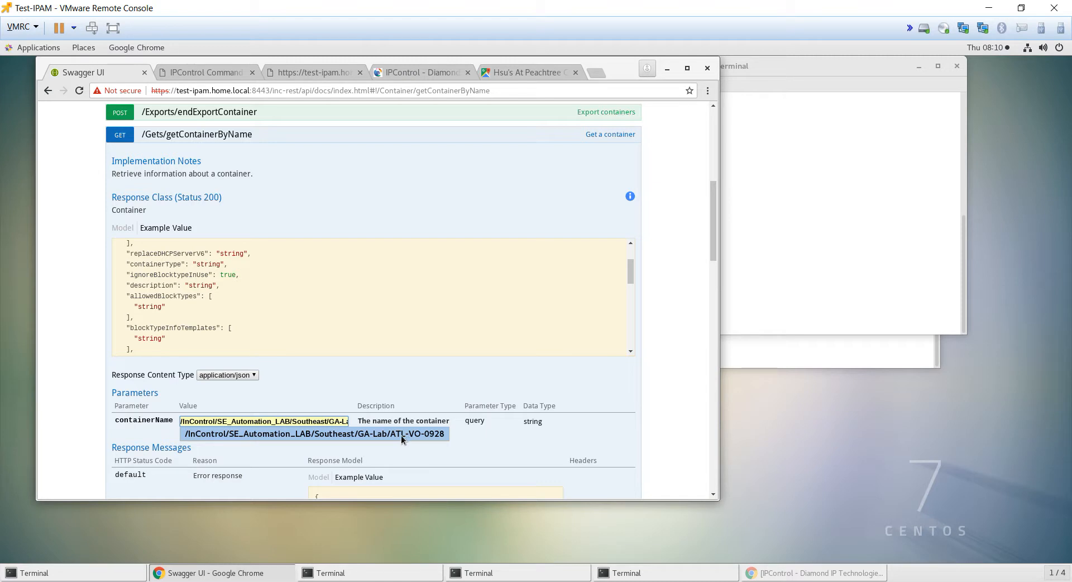
mouse_move(427, 442)
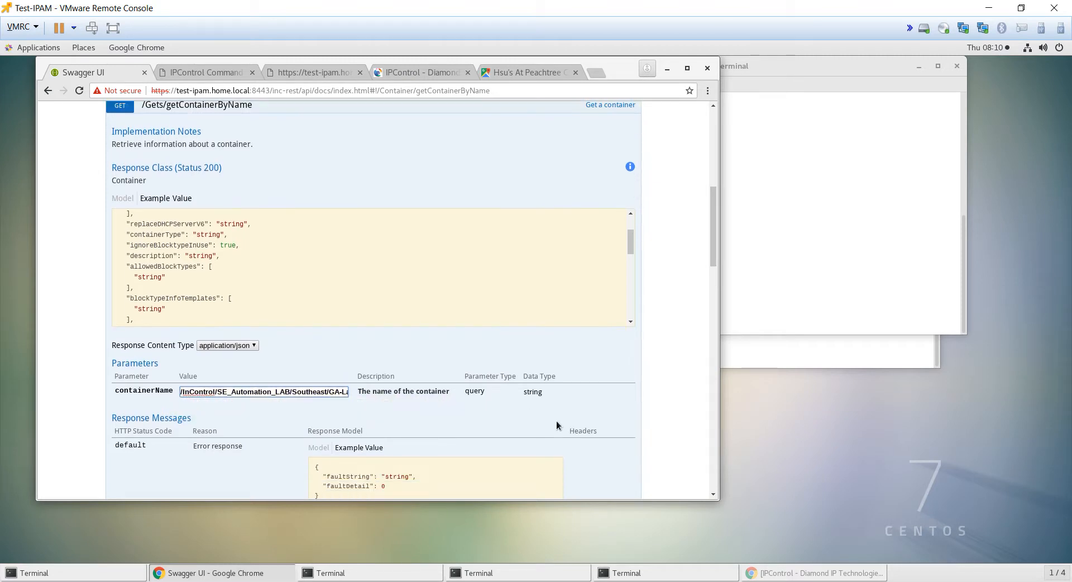
left_click(131, 283)
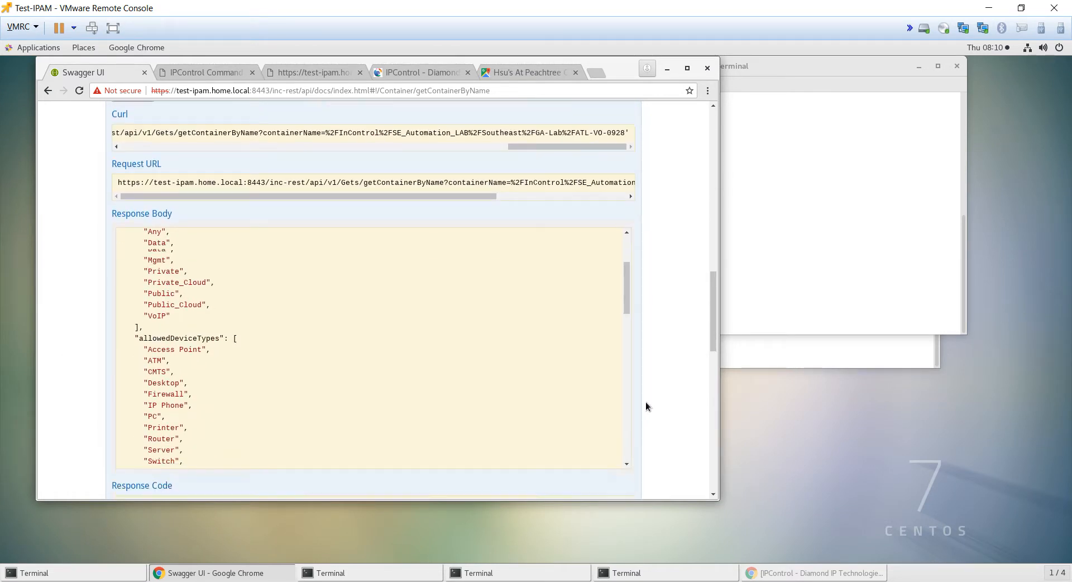
scroll("down", 3)
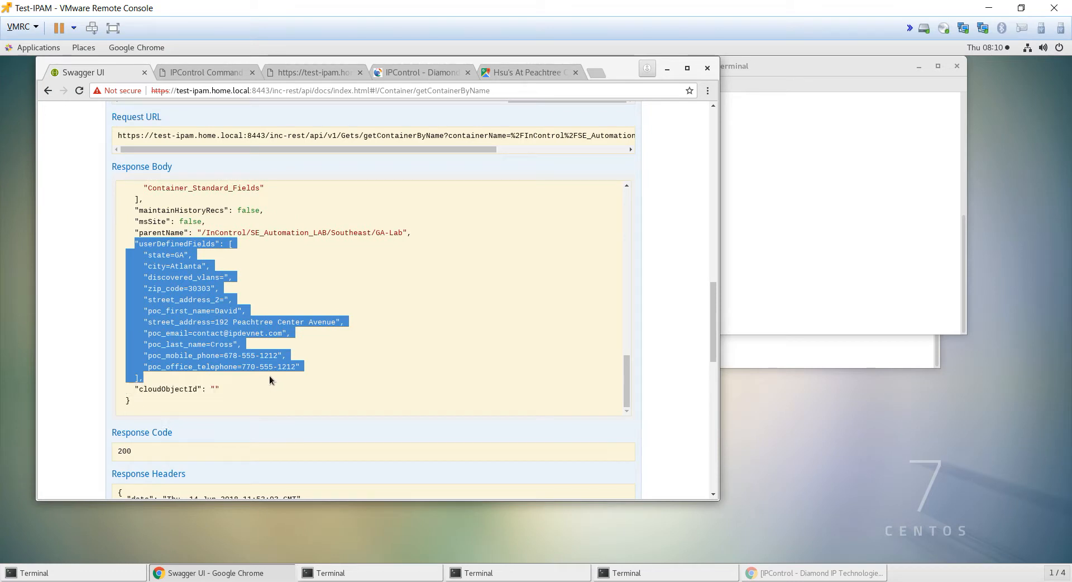
mouse_move(173, 285)
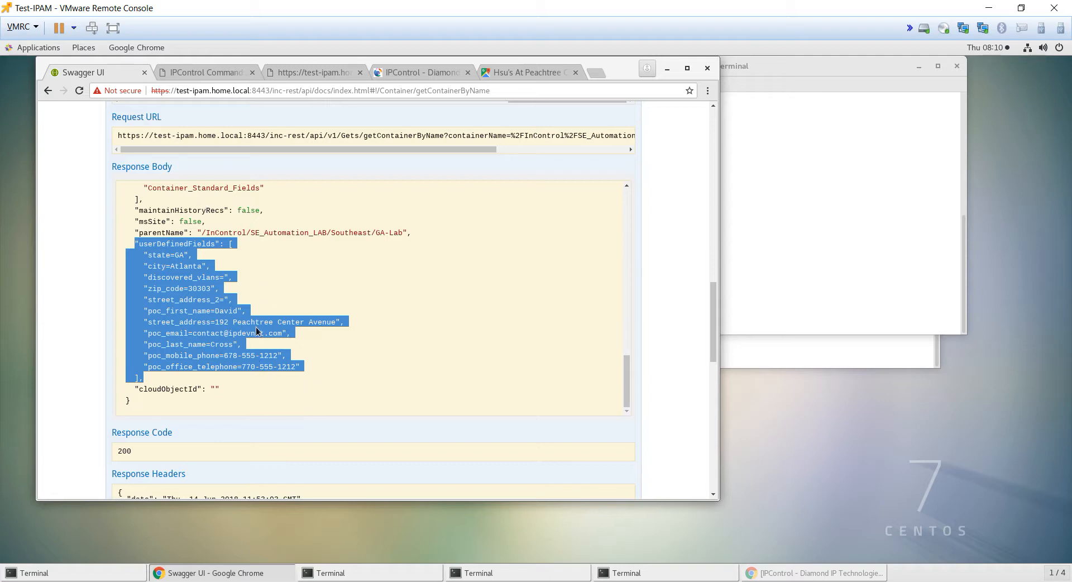
mouse_move(490, 259)
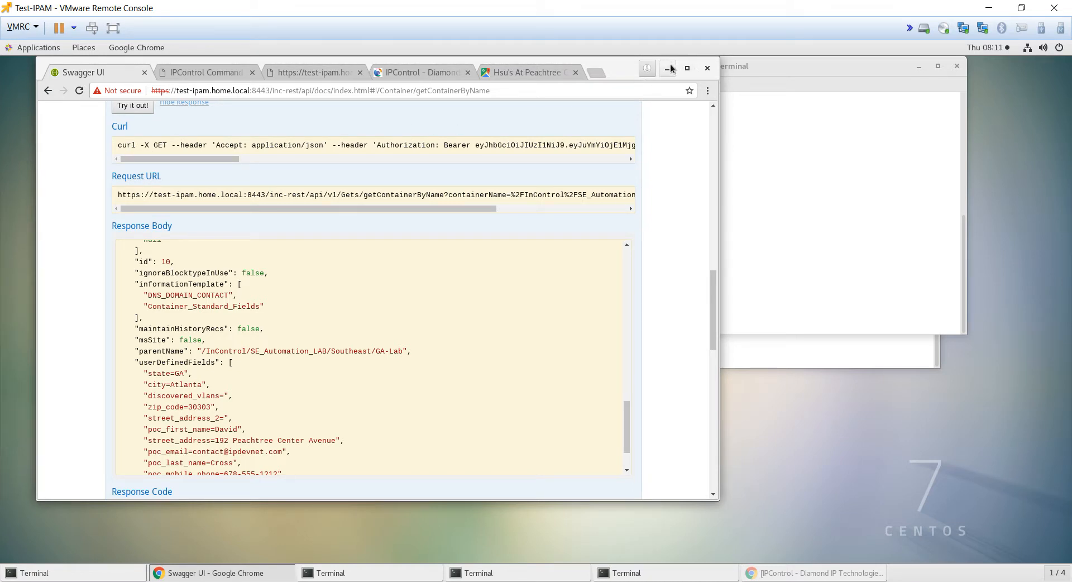
Step: View getContainer.sh in vi and highlight $CONTAINER in its curl request URL
left_click(331, 572)
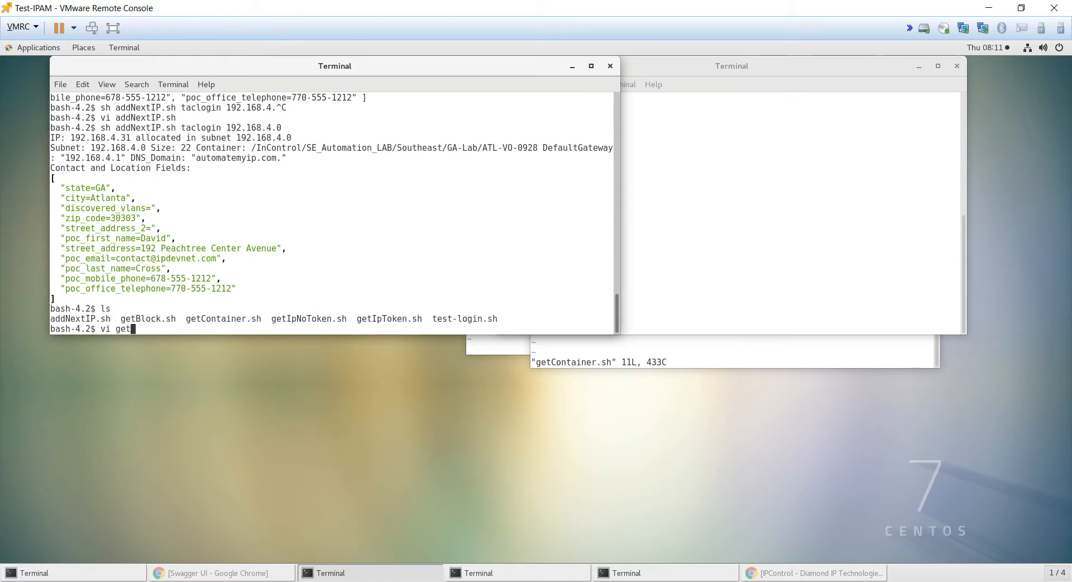
type("C")
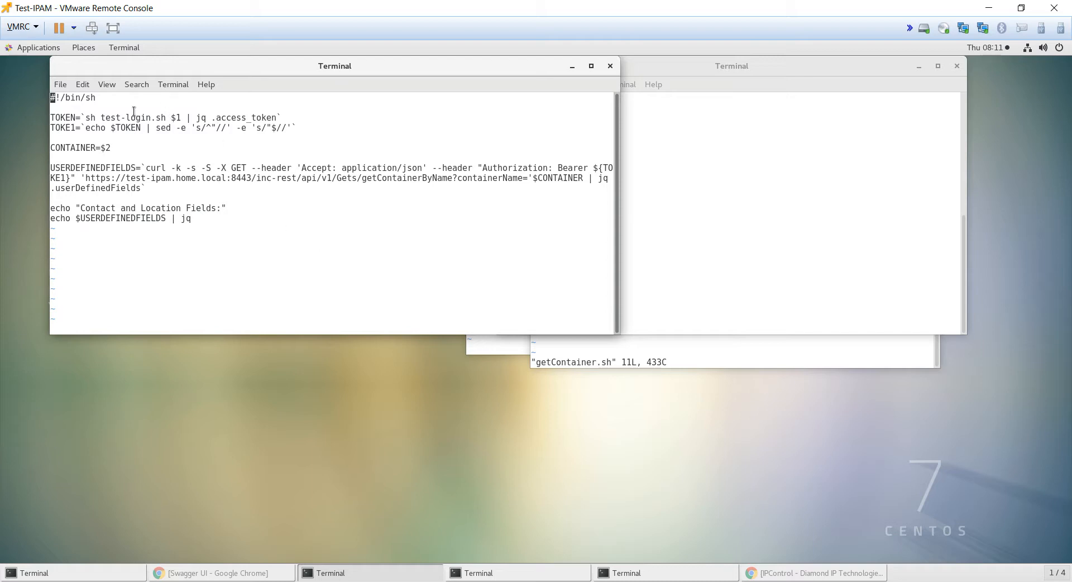
left_click_drag(61, 117, 293, 127)
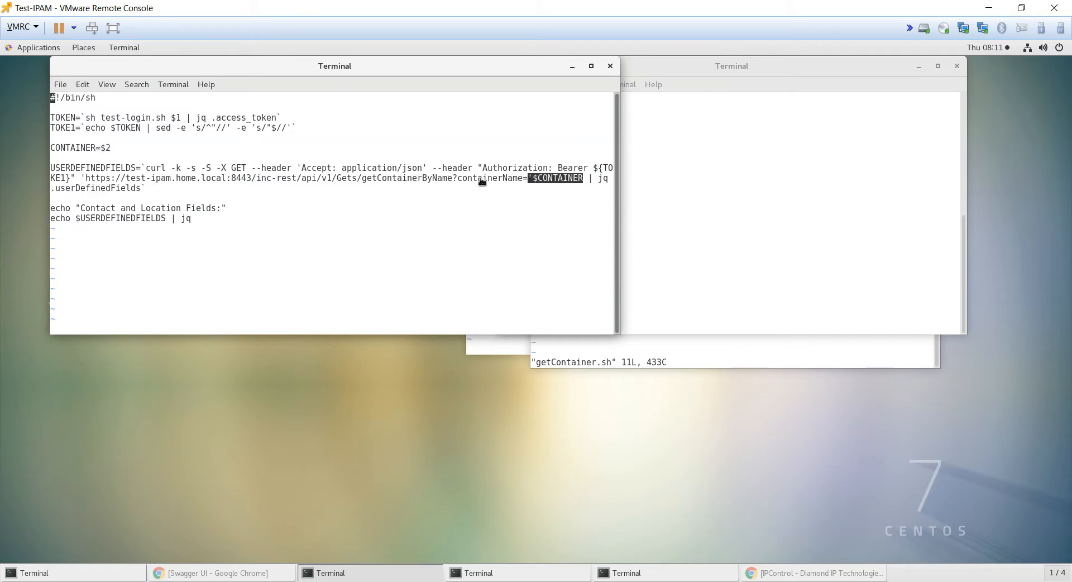
mouse_move(257, 189)
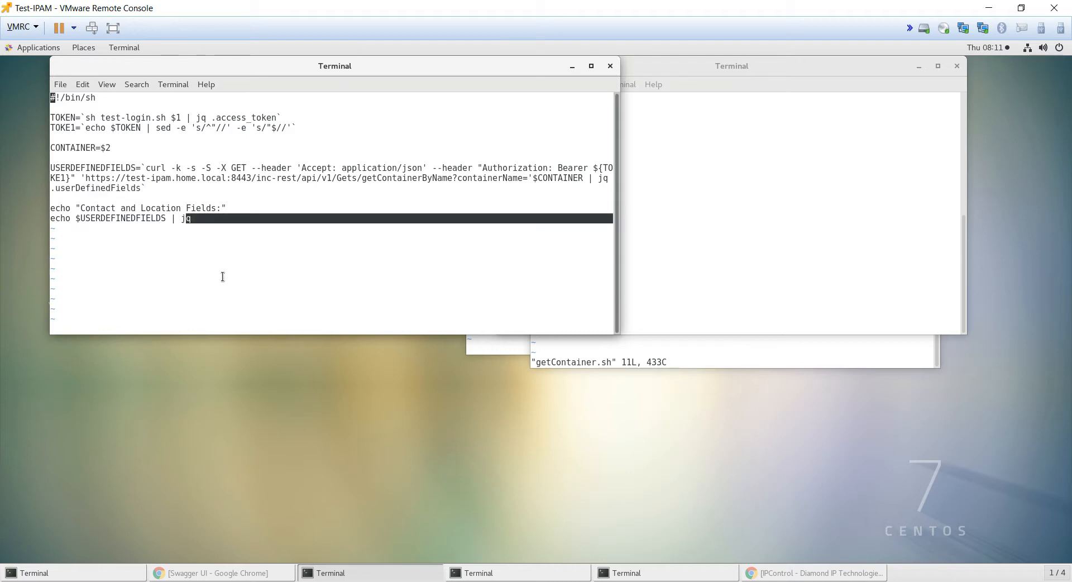
Step: Quit vi and run 'sh getContainer.sh taclogin ATL-VO-0928'
type(":q!")
type("sh getContainer.sh tacl")
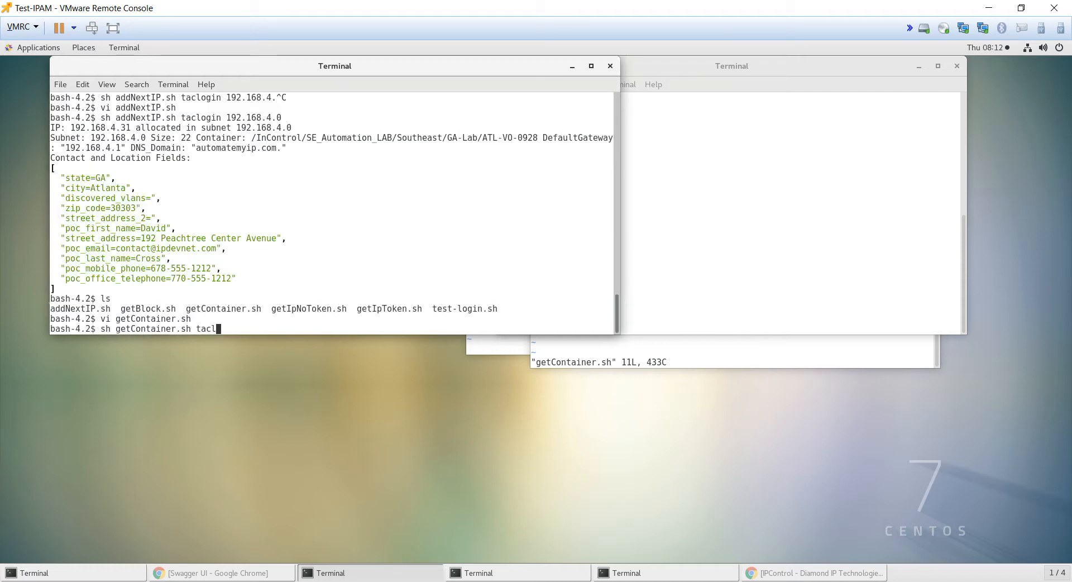
type("ogin")
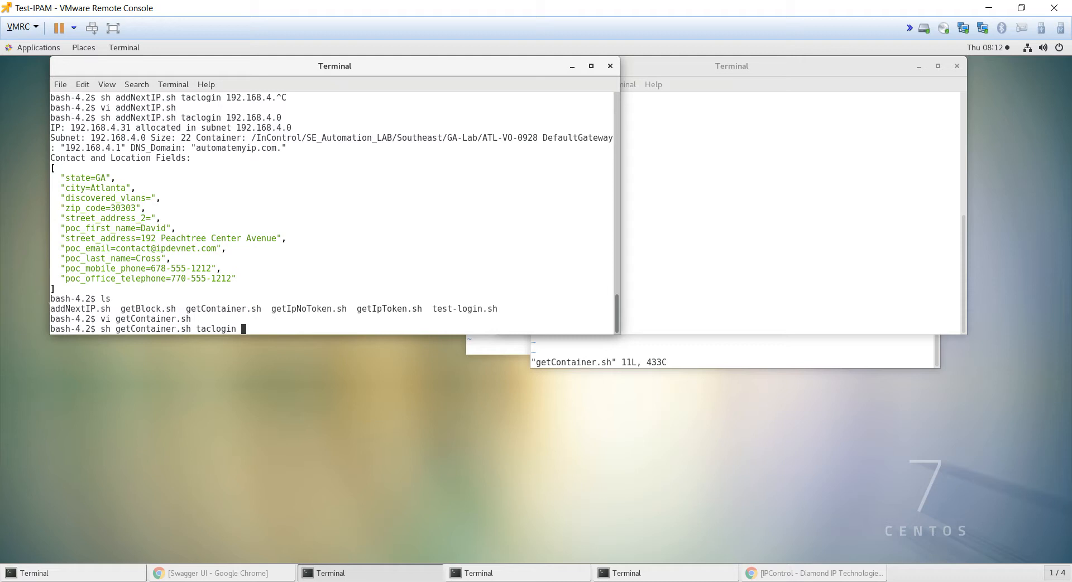
type("ATL-VO-0928")
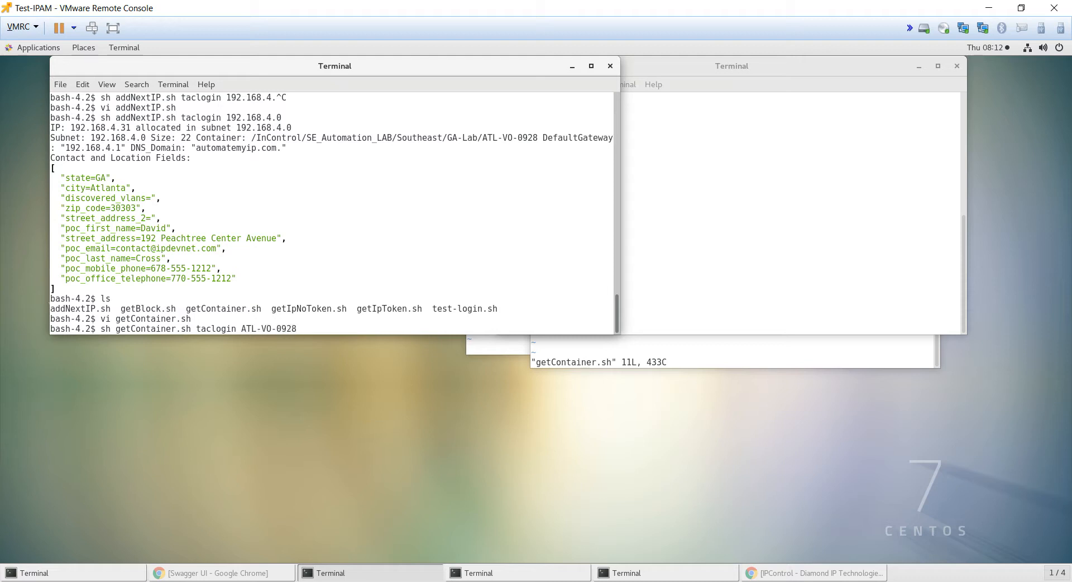
key("Return")
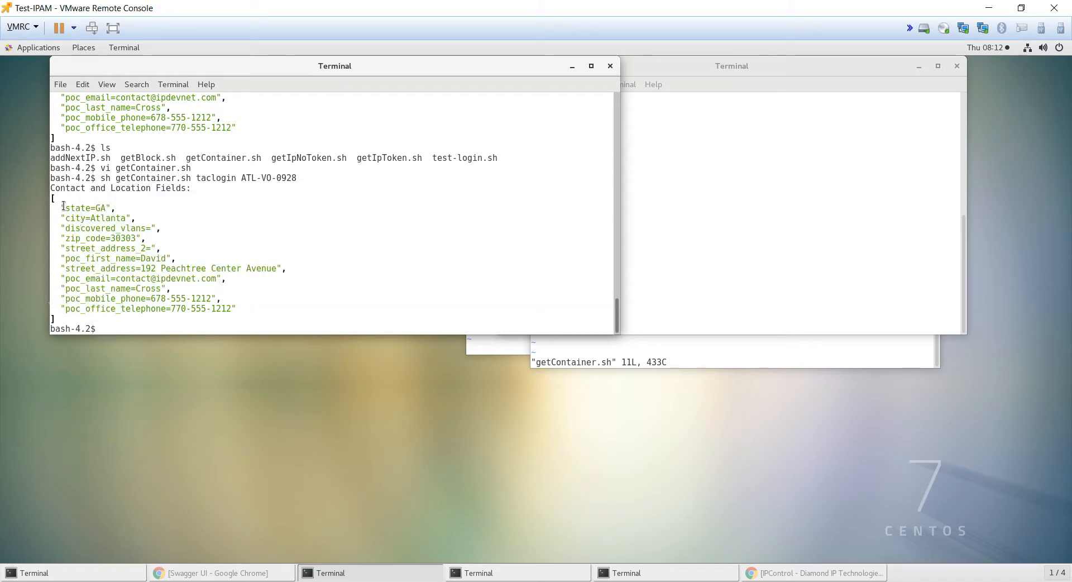
left_click_drag(61, 207, 235, 308)
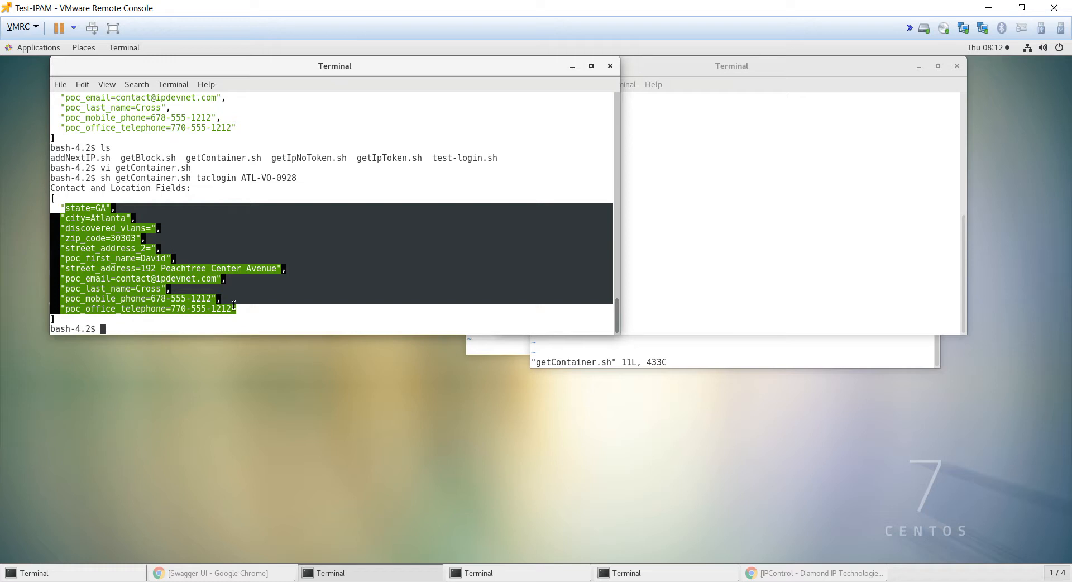
left_click(233, 305)
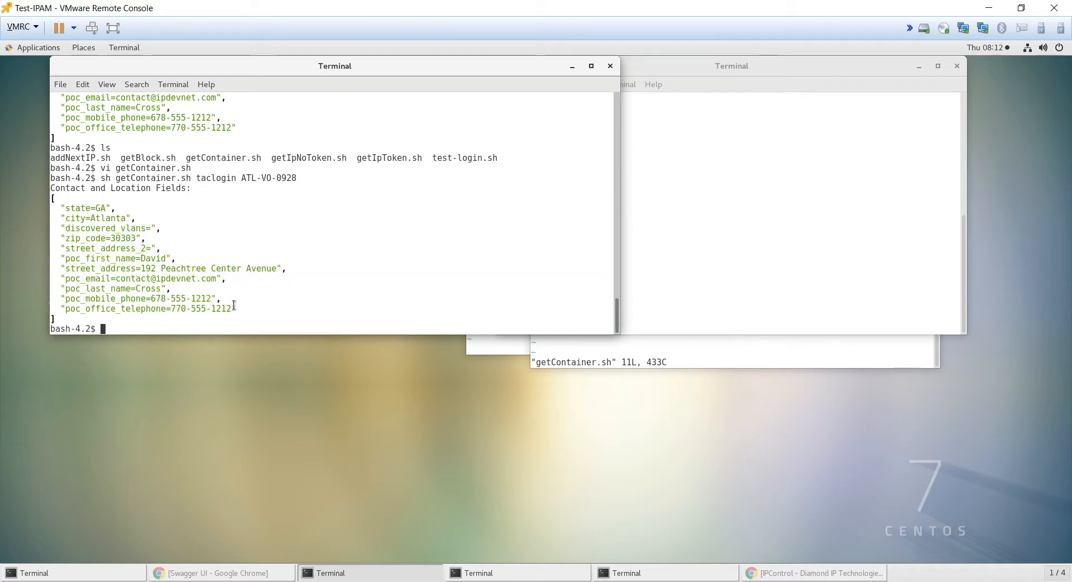
Step: View addNextIP.sh in vi and read down to its UDF echo lines
type("vi add")
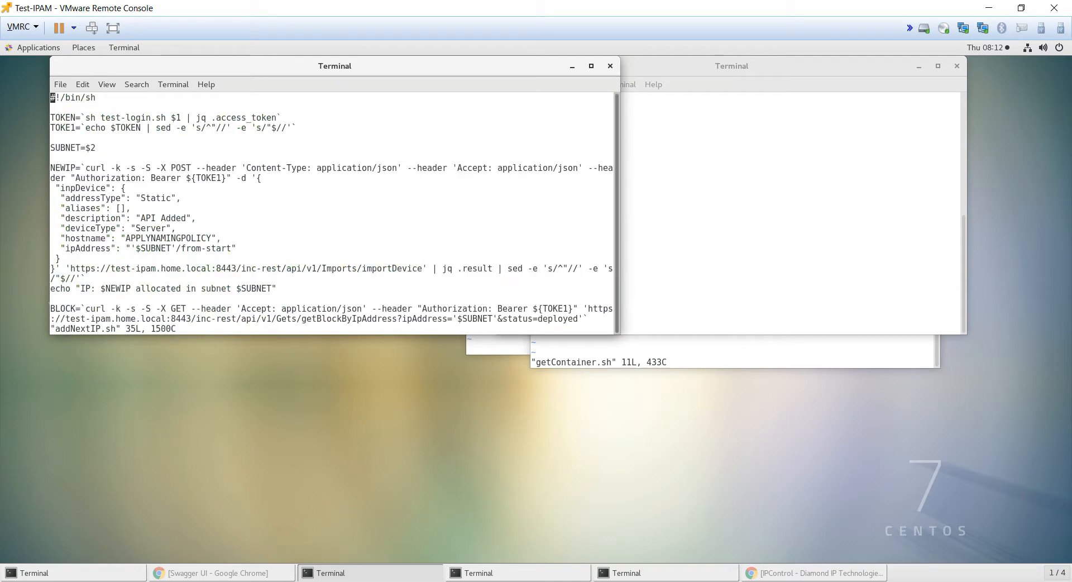
scroll("down", 3)
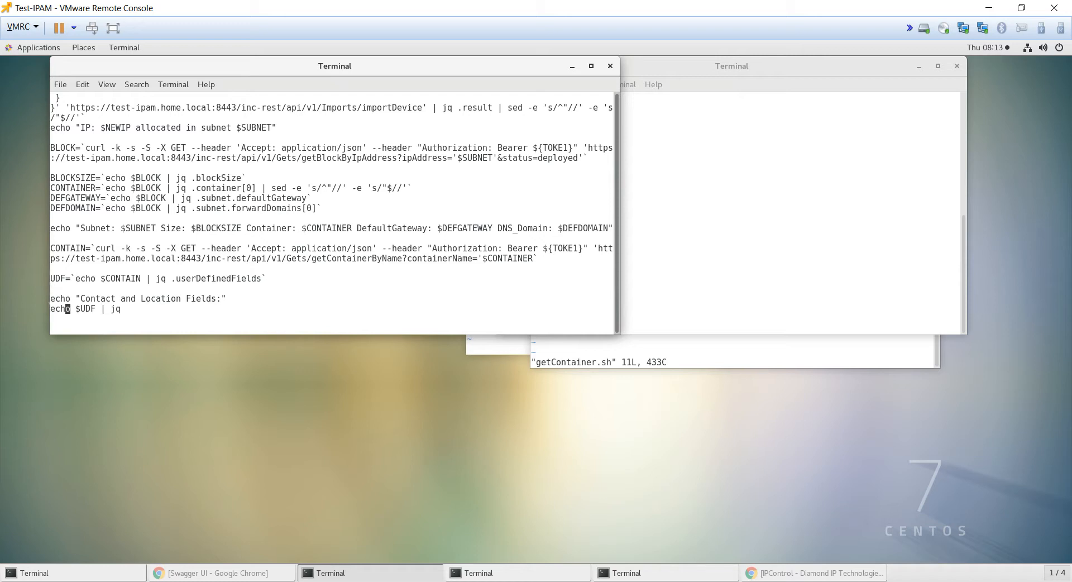
Step: Quit vi and run 'sh addNextIP.sh taclogin 192.168.4.0', allocating 192.168.4.32
type(":q")
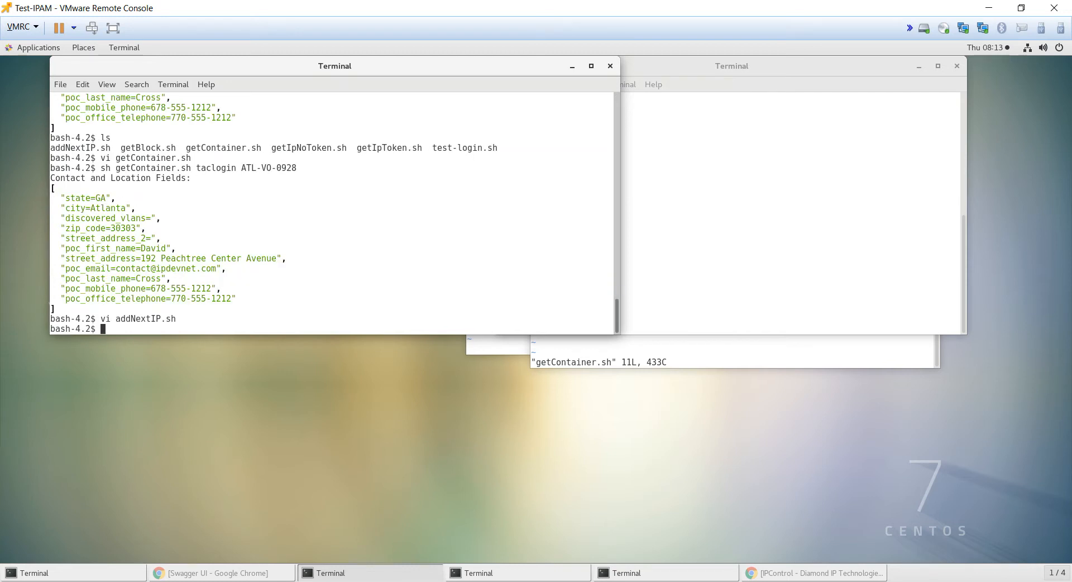
type("sh addNextIP.sh")
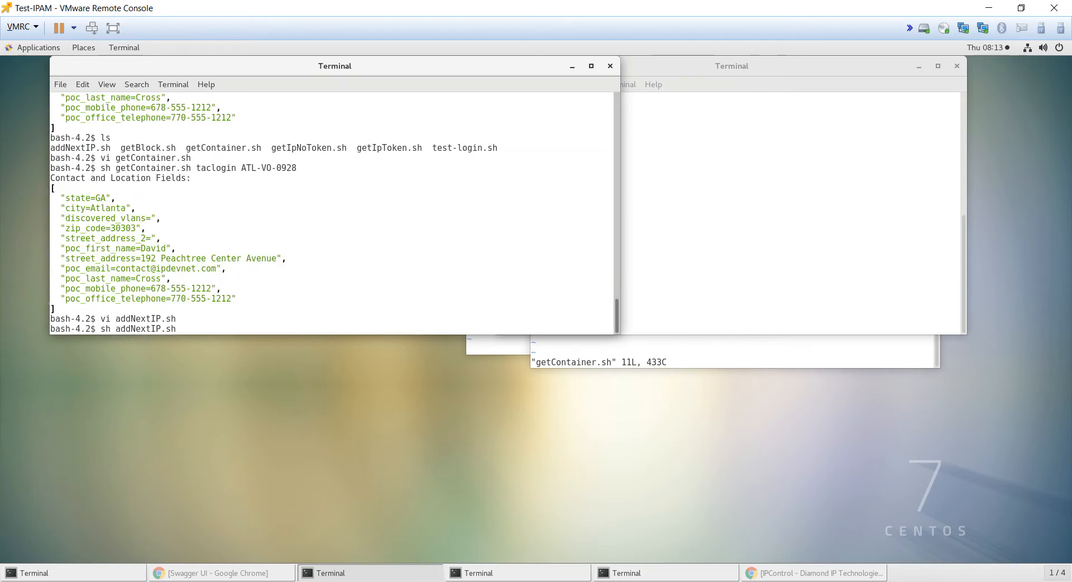
type("taclogin")
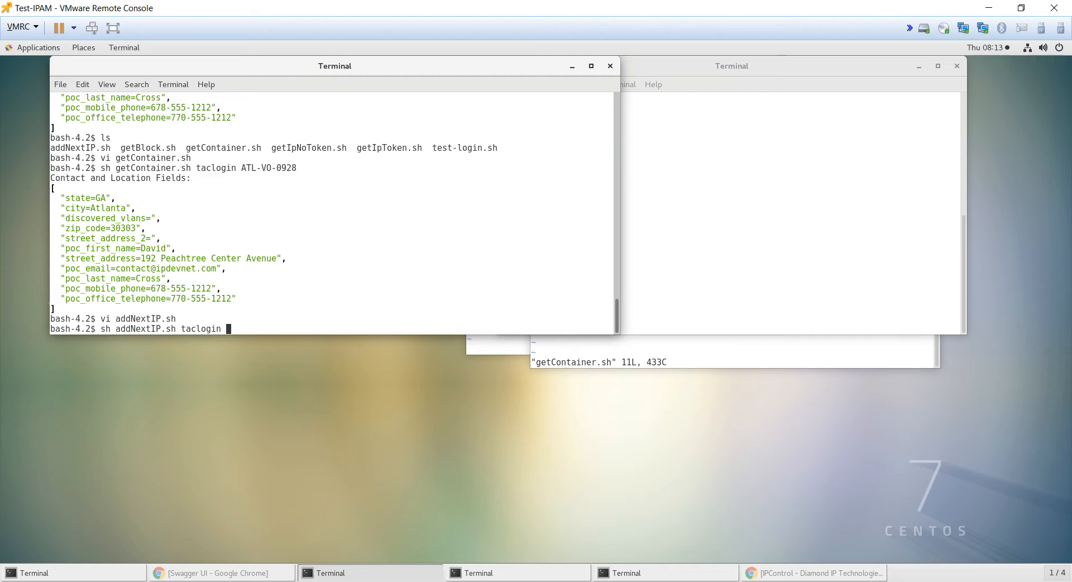
type("192.168.4.0")
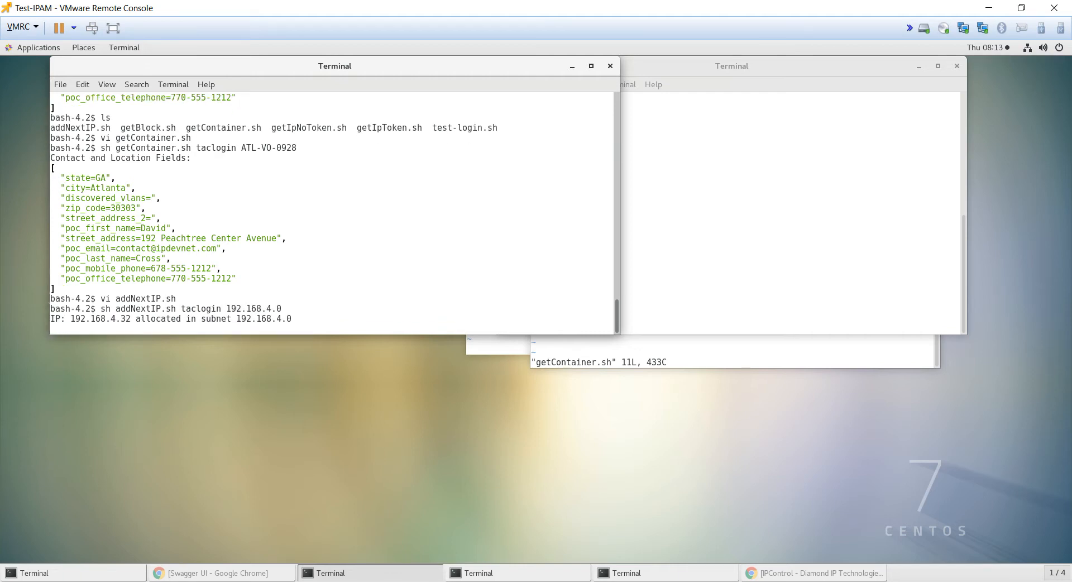
key("Return")
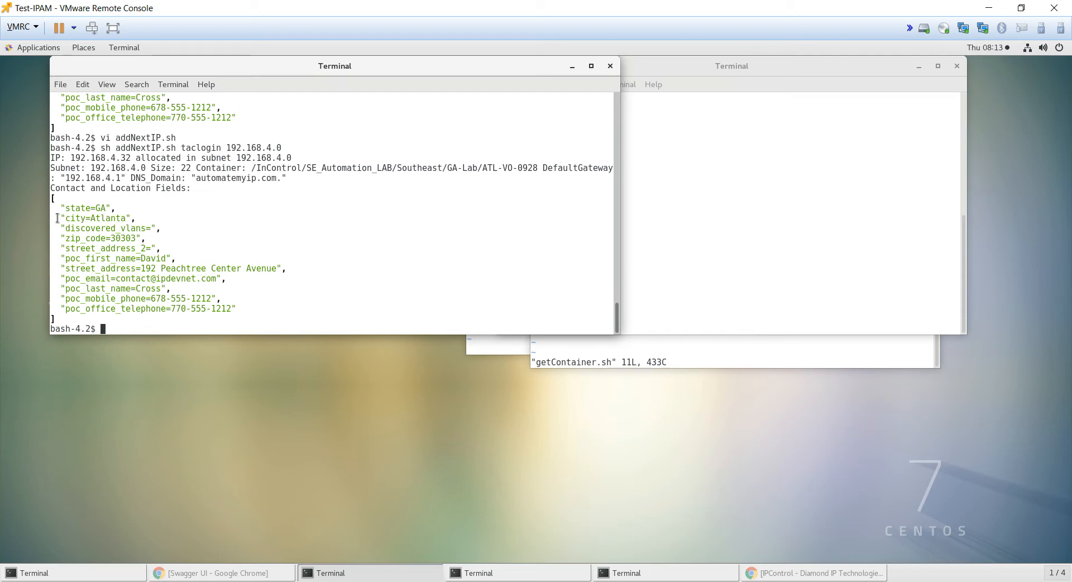
mouse_move(199, 240)
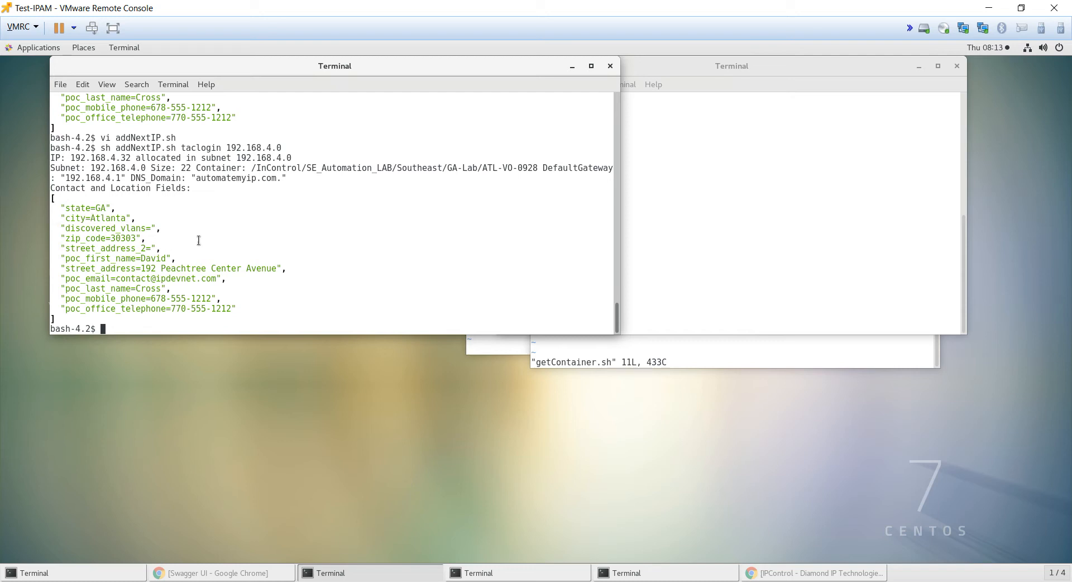